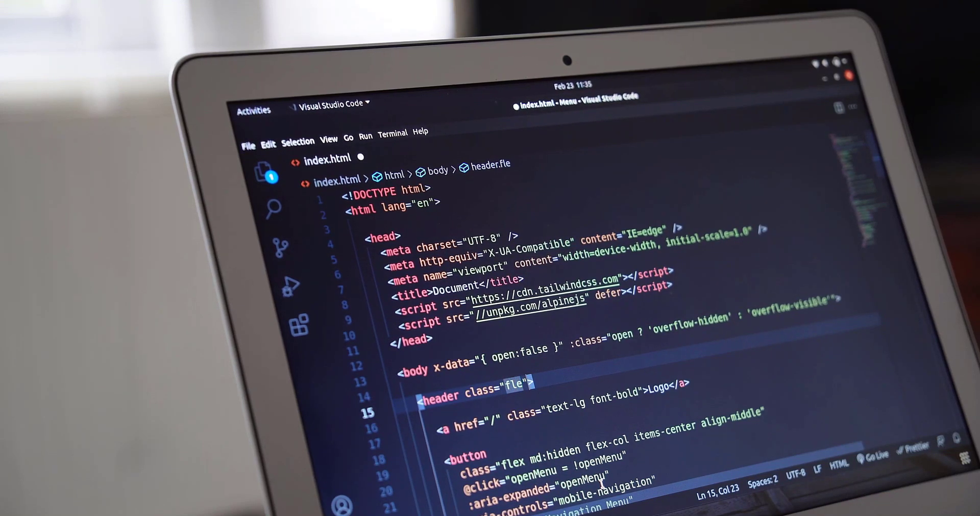
pyautogui.write('flex justi')
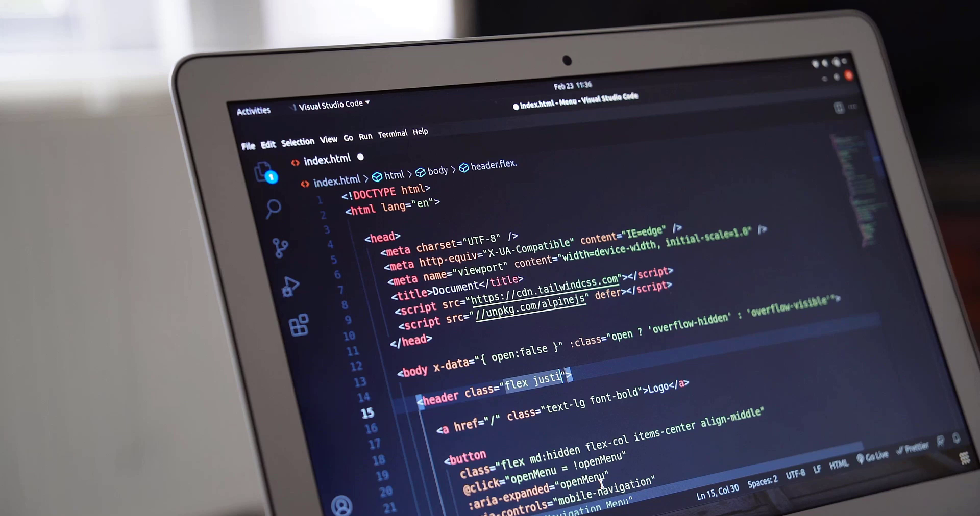
pyautogui.write('fy-between items-center bg-white d')
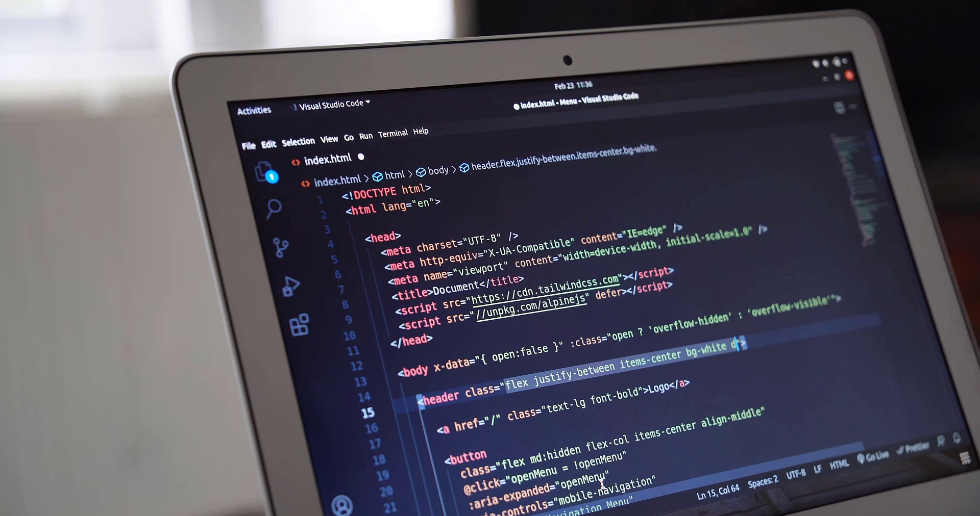
pyautogui.write('rop-shadow-sm')
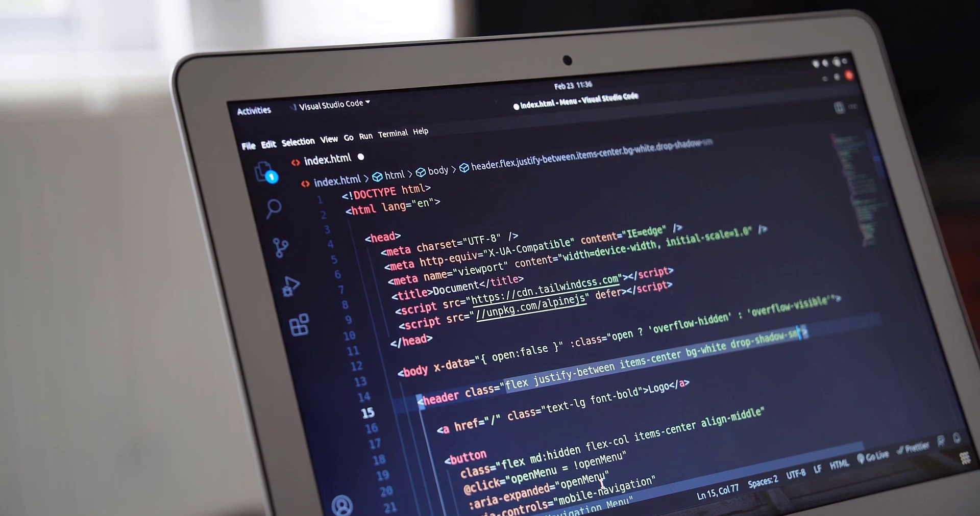
pyautogui.write('py-4')
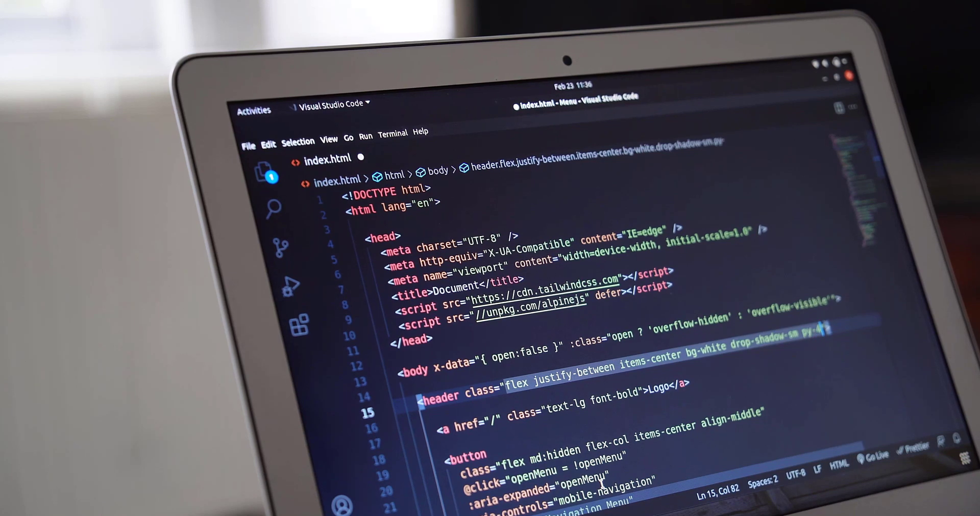